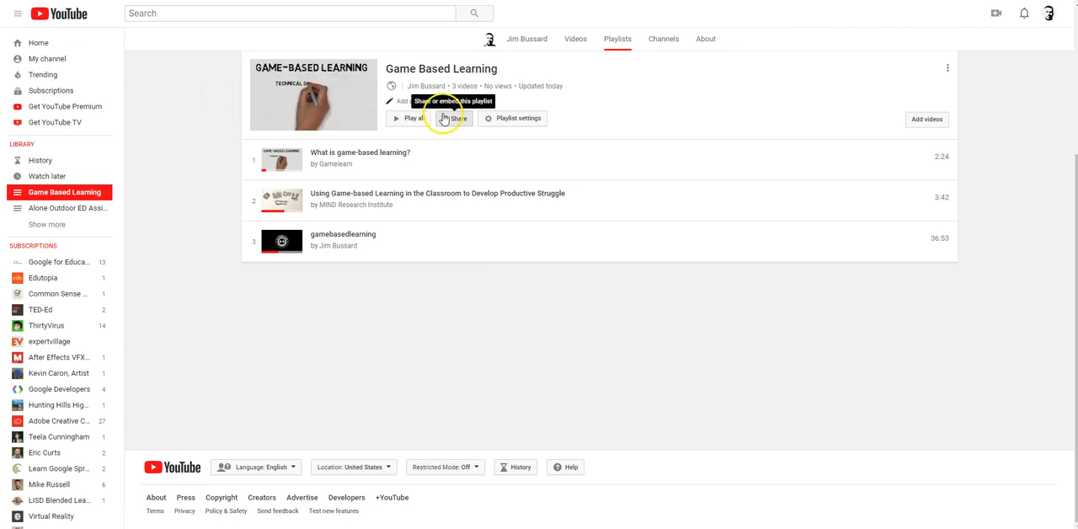
Step: From the YouTube home feed, go to your own channel and show its Playlists list
left_click(37, 42)
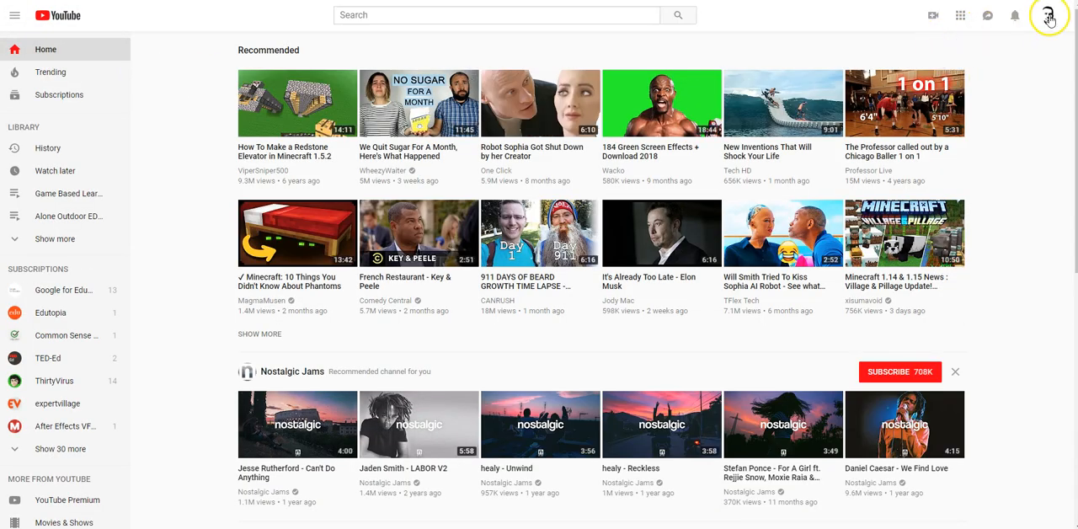
left_click(1048, 16)
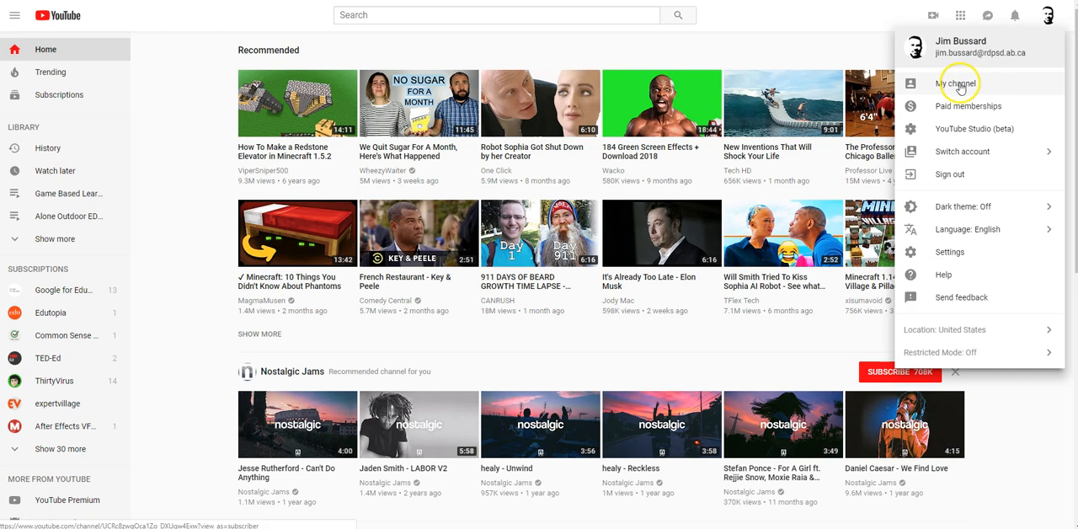
left_click(955, 83)
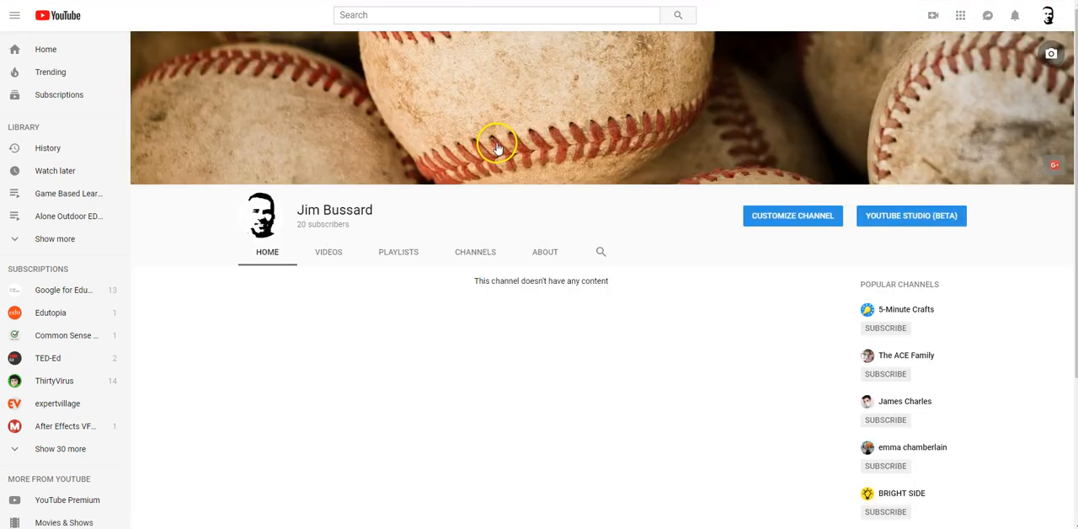
mouse_move(399, 252)
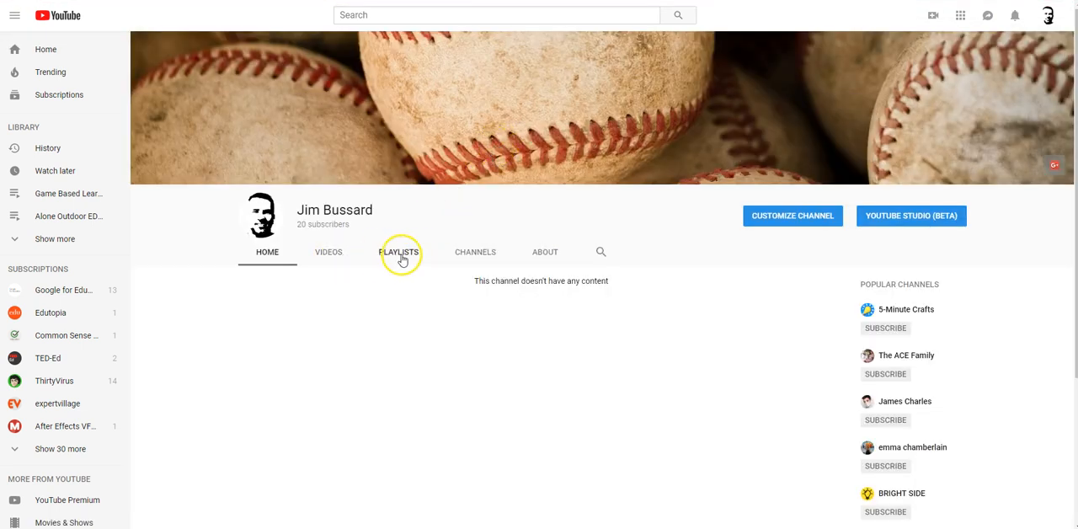
left_click(398, 251)
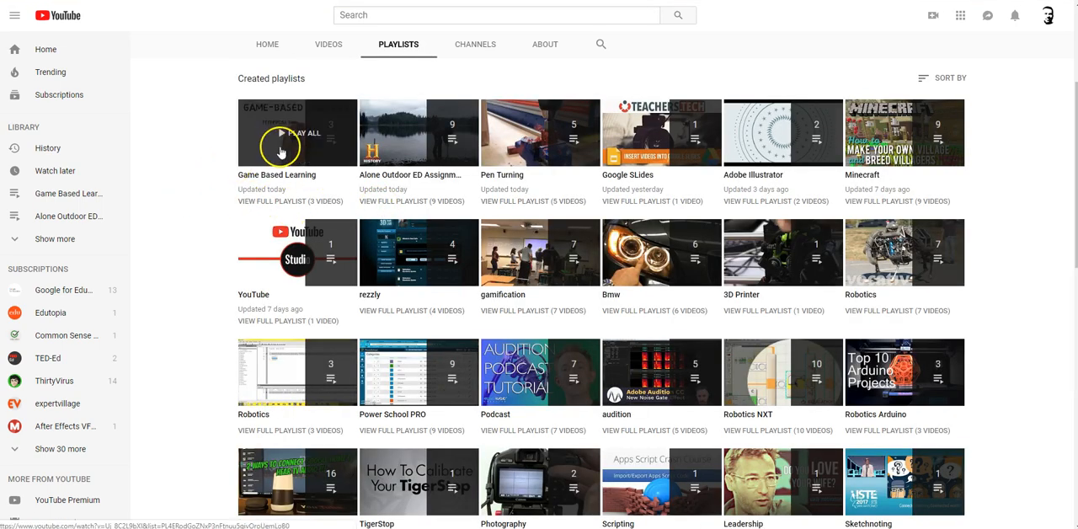
Step: Bring the Game Based Learning playlist into YouTube's playlist editor
left_click(281, 133)
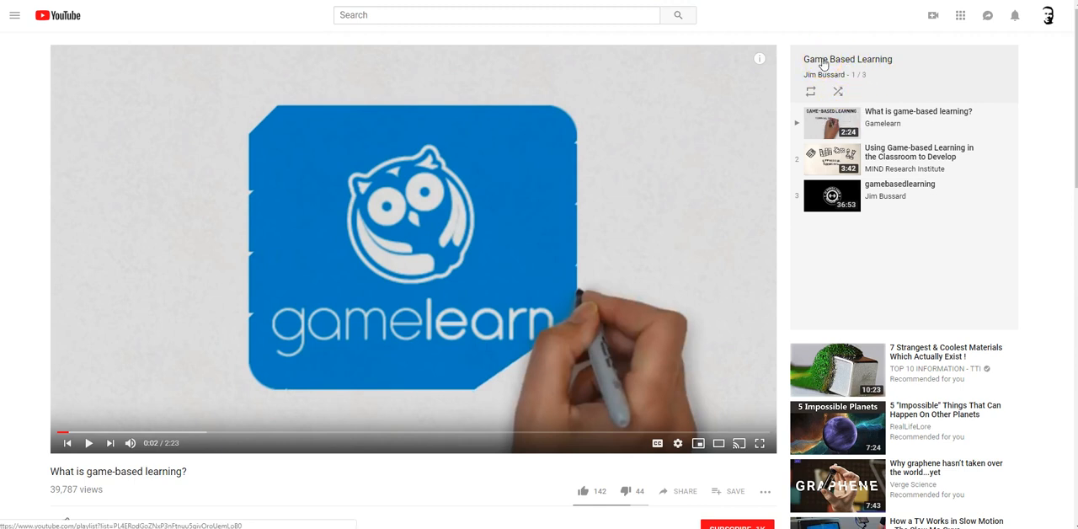
left_click(846, 59)
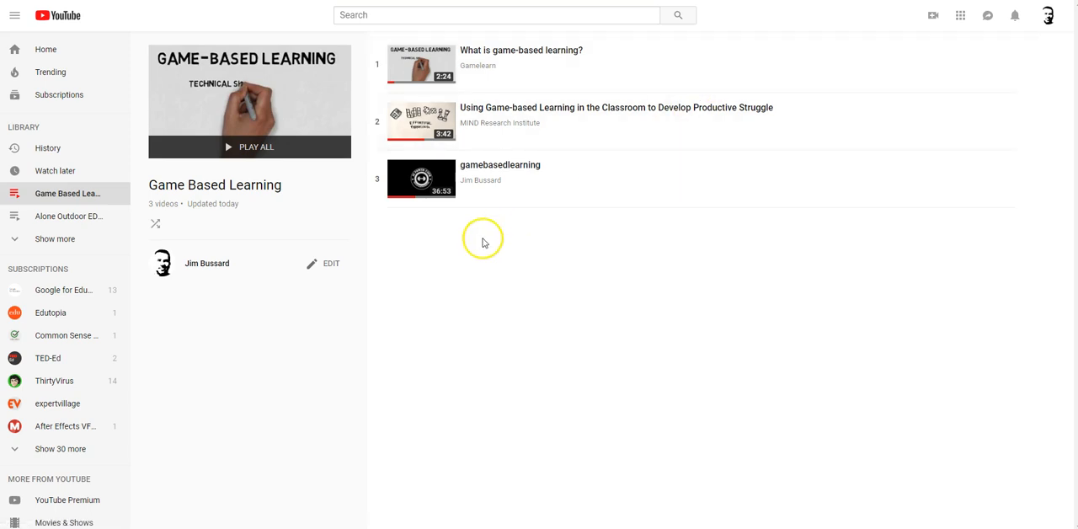
left_click(330, 263)
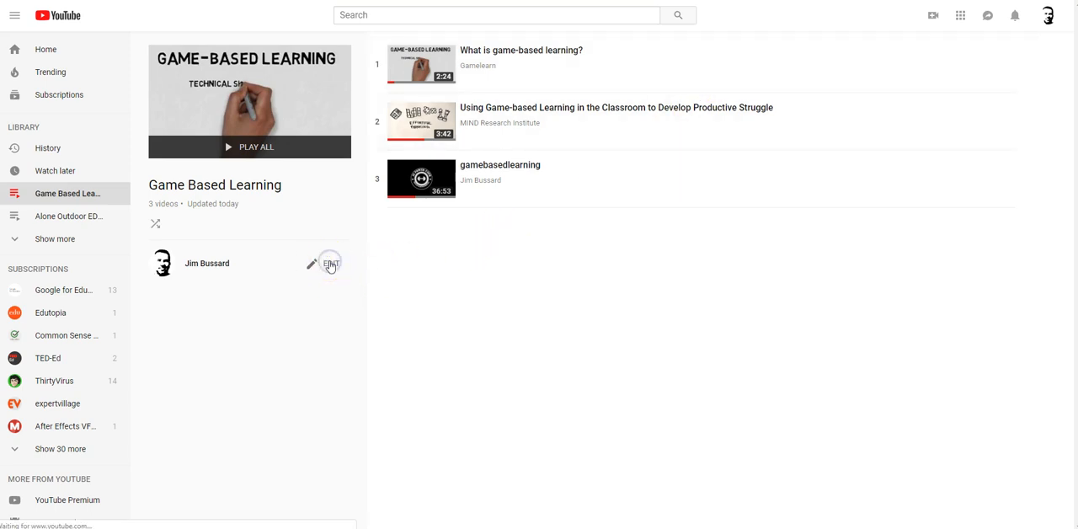
left_click(329, 263)
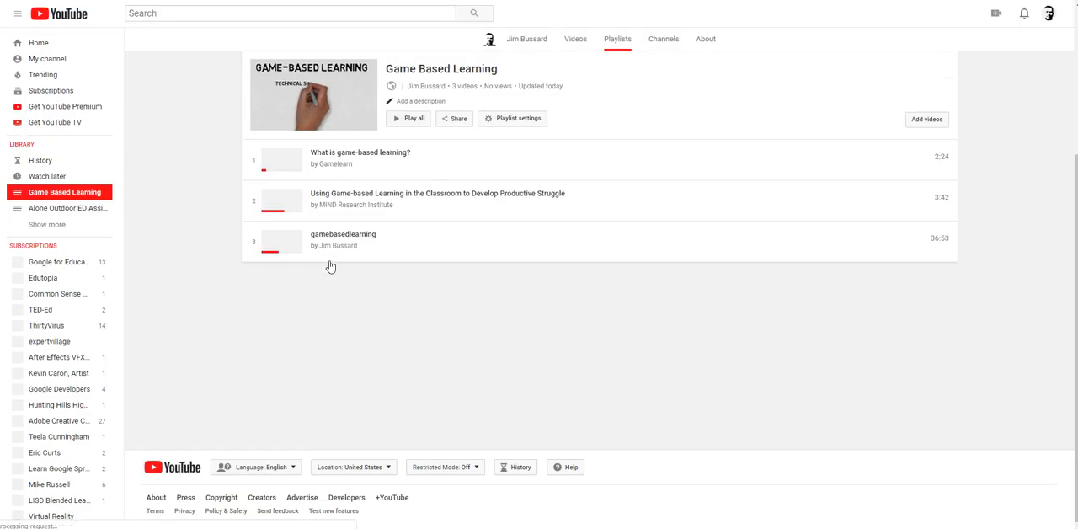
mouse_move(648, 88)
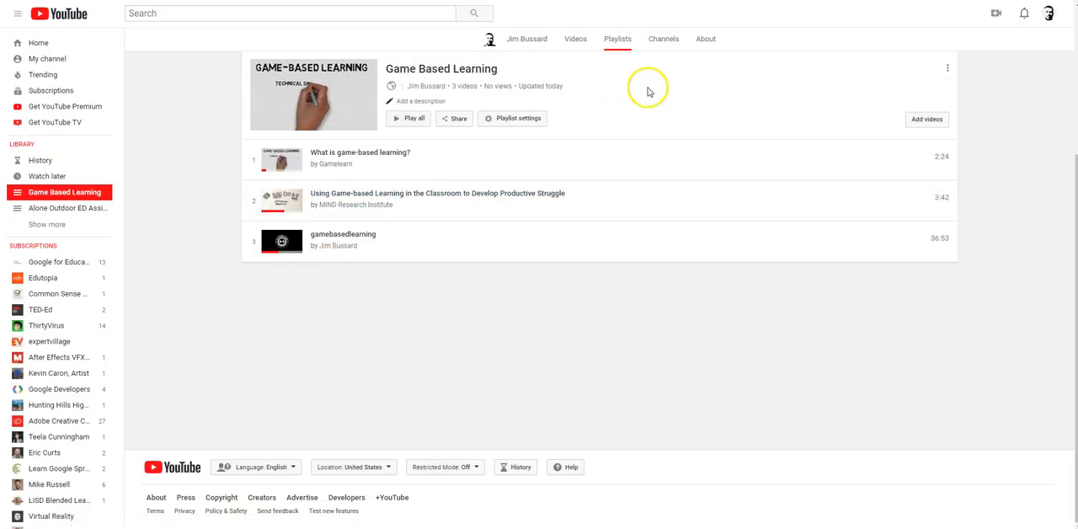
mouse_move(455, 118)
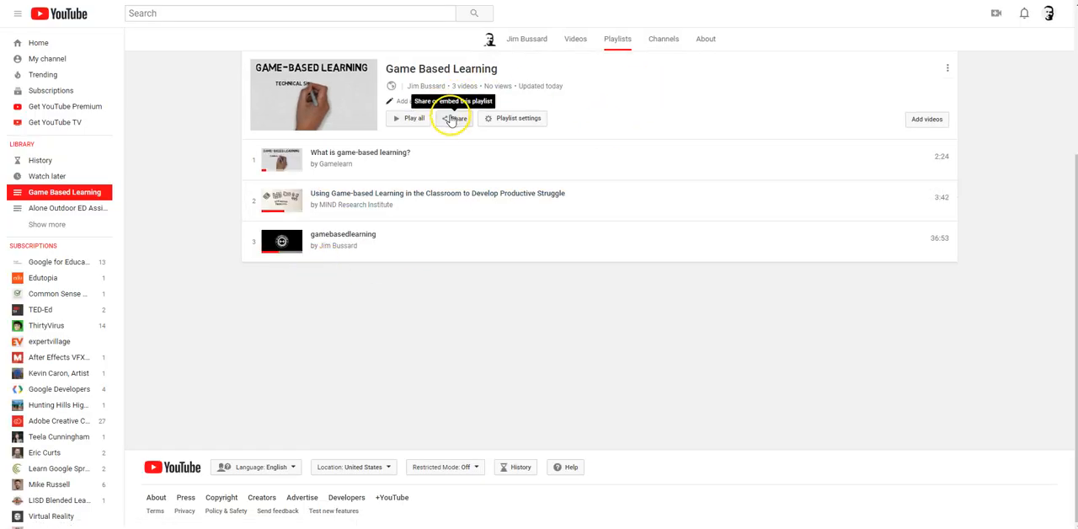
Step: Copy the Game Based Learning playlist's share link from the Share panel
left_click(454, 118)
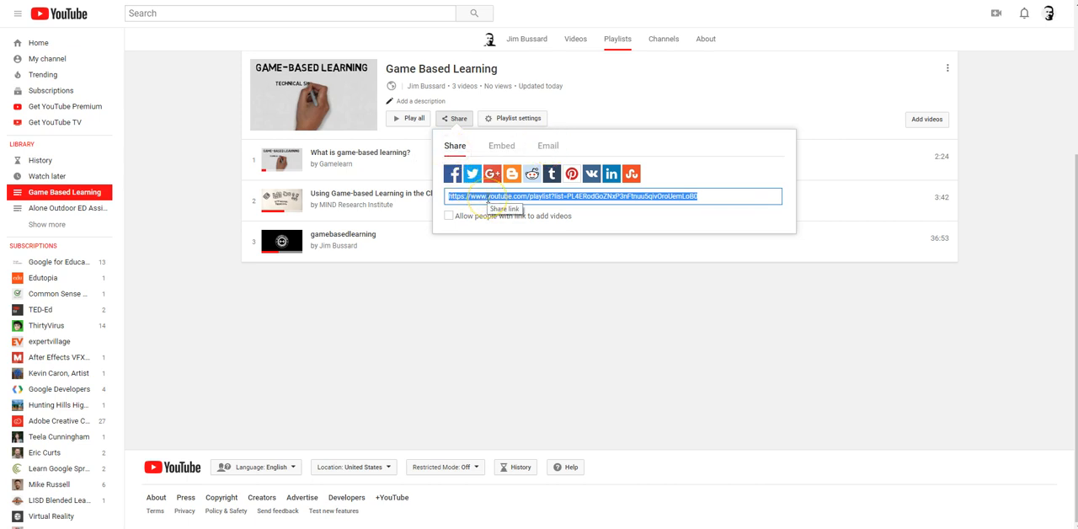
right_click(613, 195)
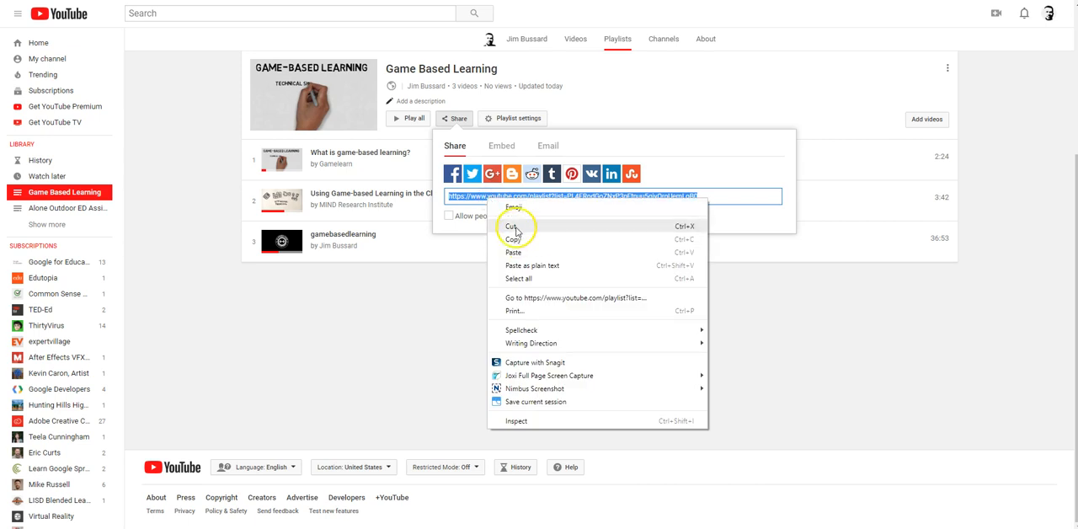
left_click(513, 239)
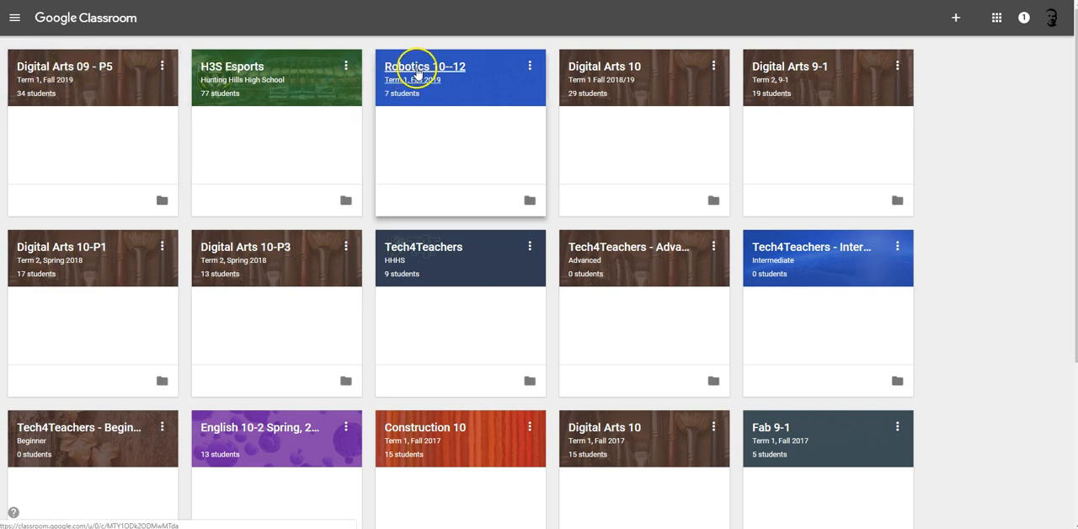
Step: Enter the Robotics 10--12 class's Classwork page and bring up the Create menu
left_click(424, 66)
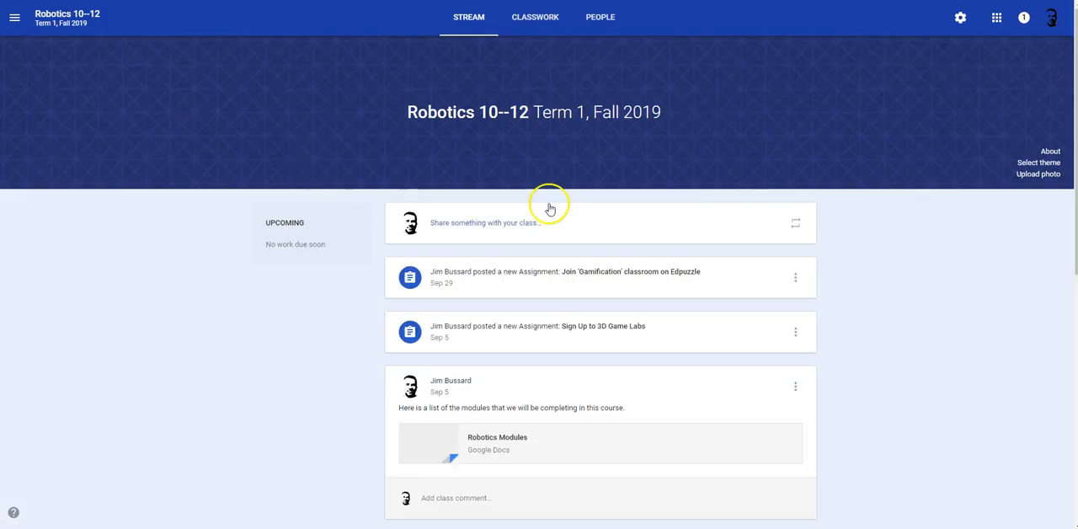
scroll("down", 3)
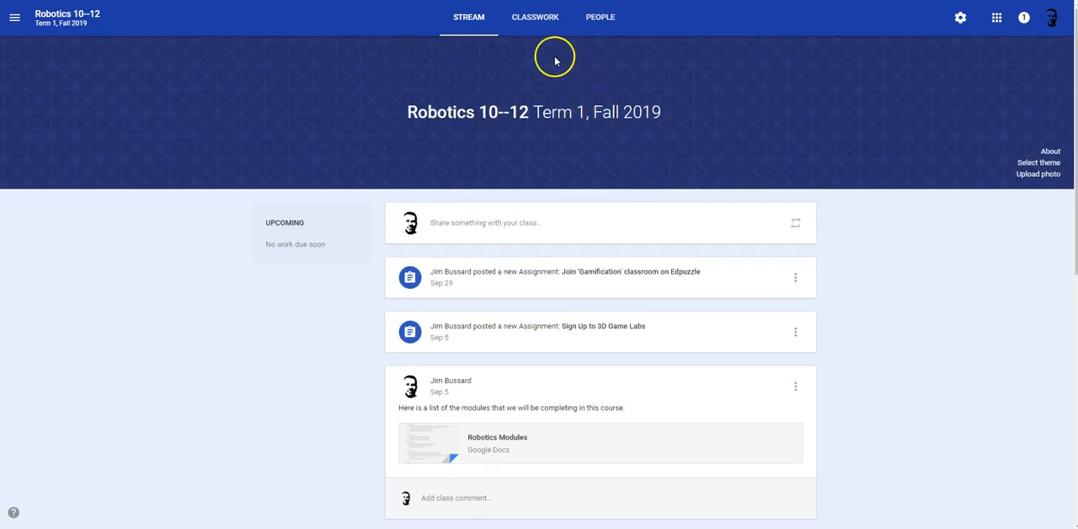
left_click(535, 17)
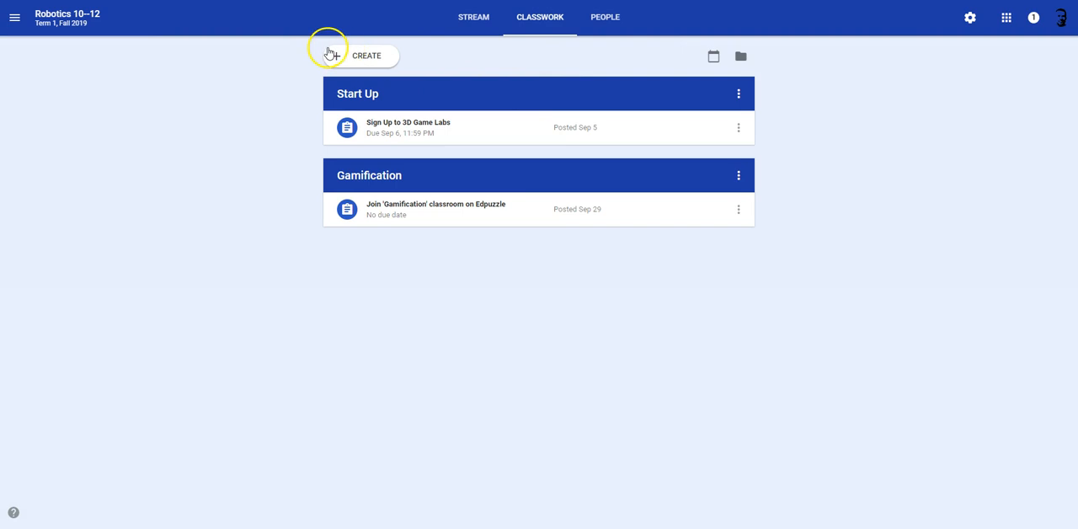
left_click(360, 56)
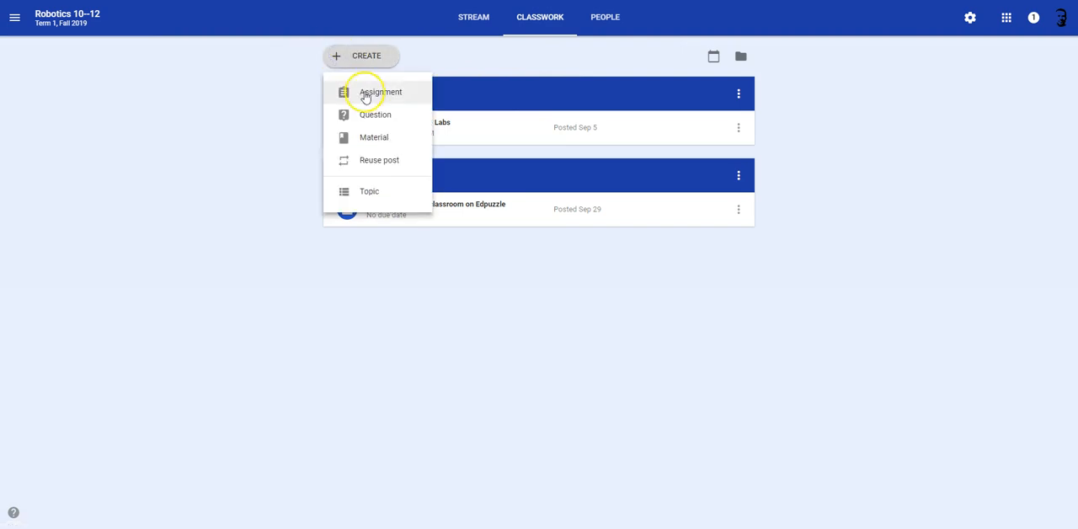
Step: Start a new assignment titled 'Game Based Learning'
left_click(380, 91)
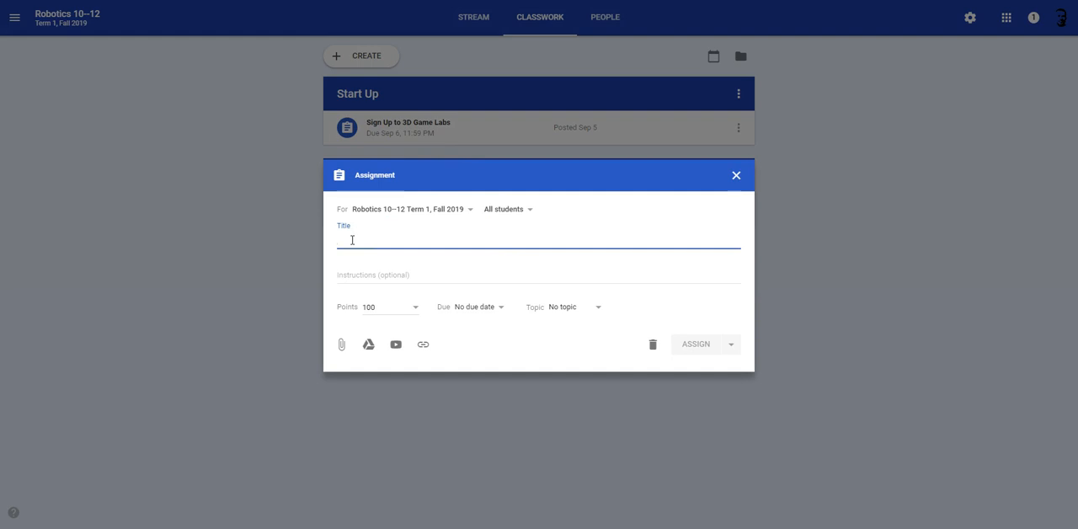
type("Game Based Le")
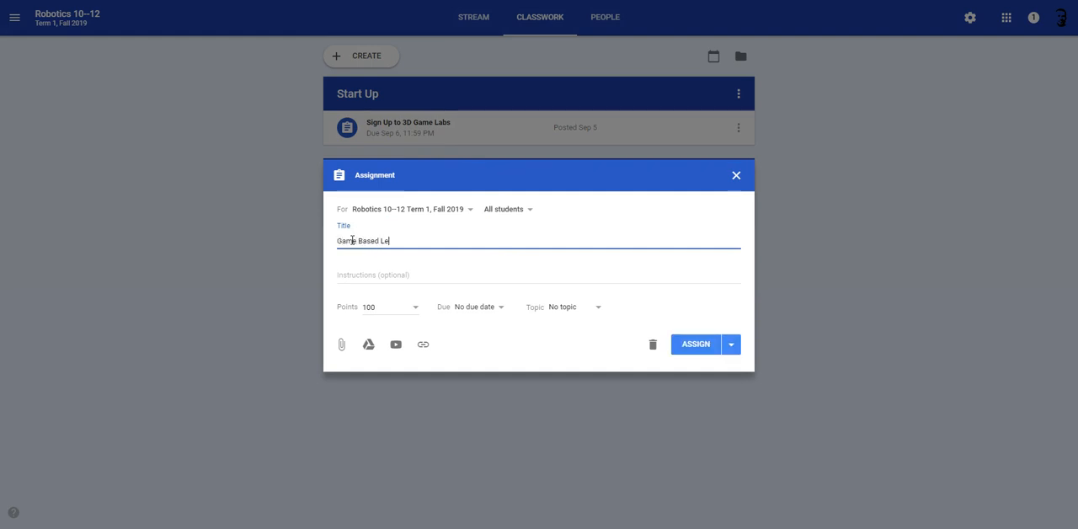
type("arning")
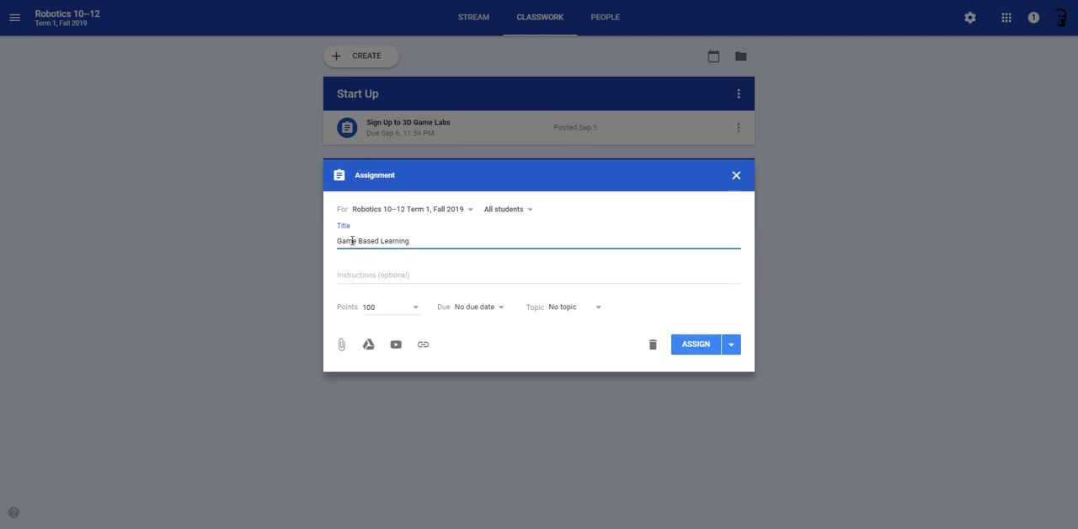
Step: Write instructions to watch the Game Based Learning playlist and provide feelings about this style of learning
type("Watch the")
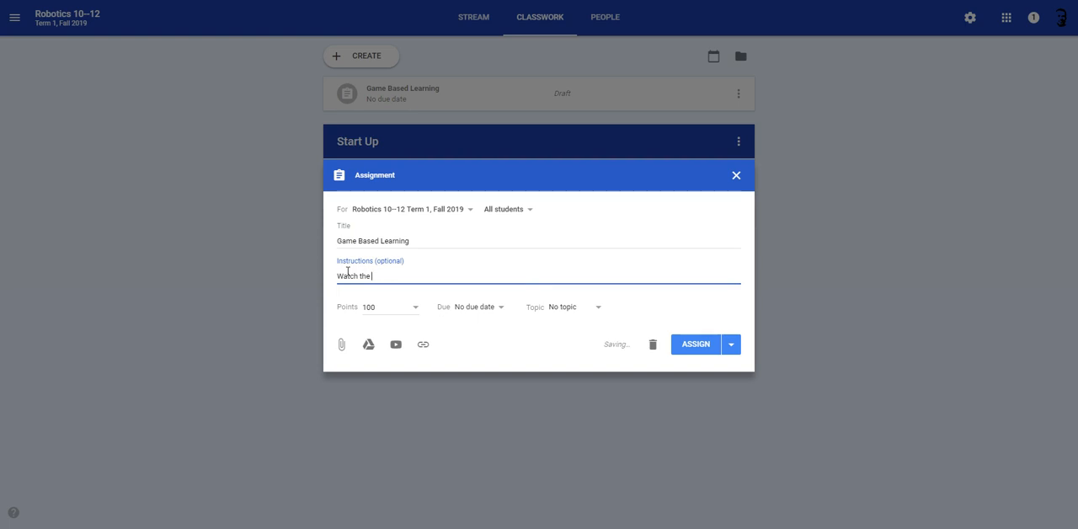
type("fo")
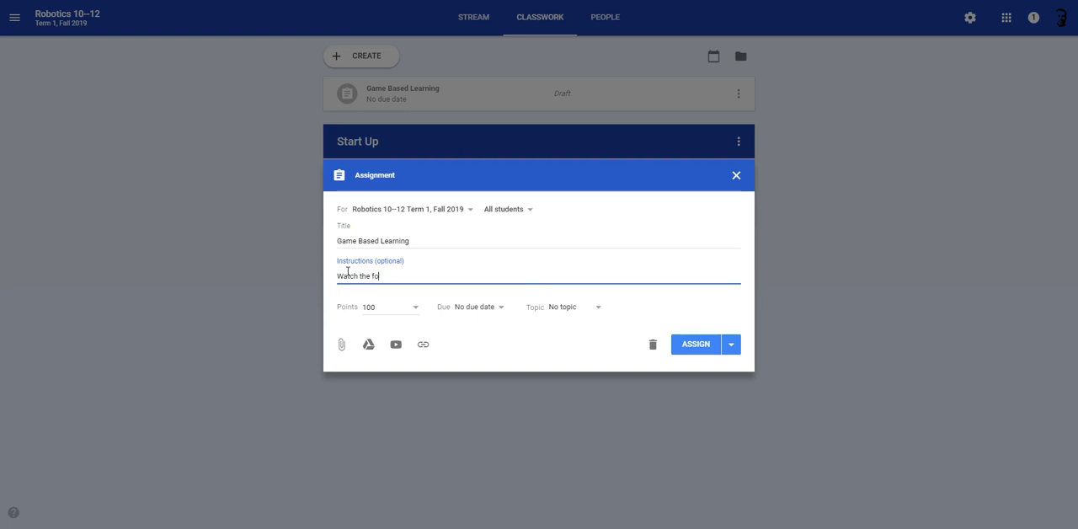
type("llowing pla")
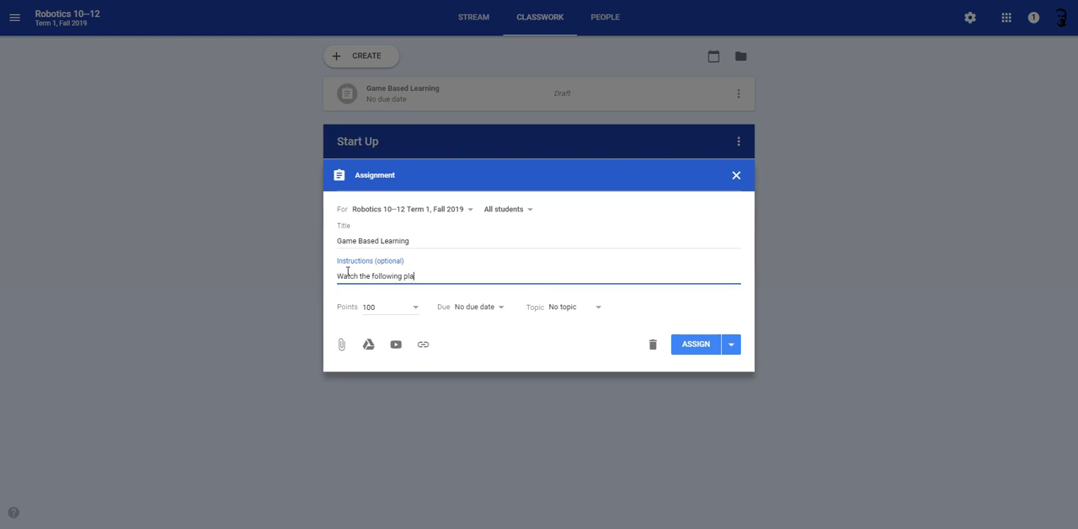
type("ylist on")
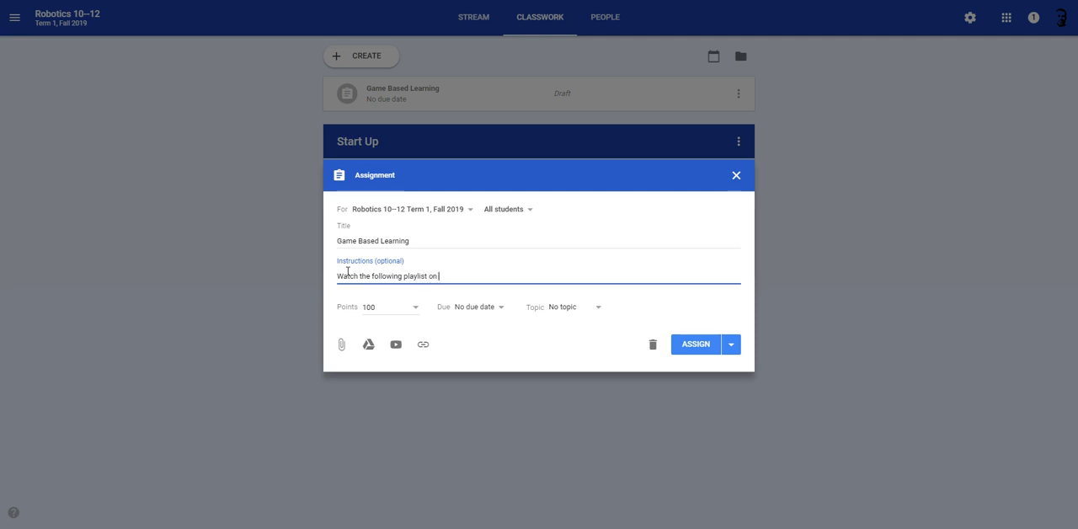
type("Game based L")
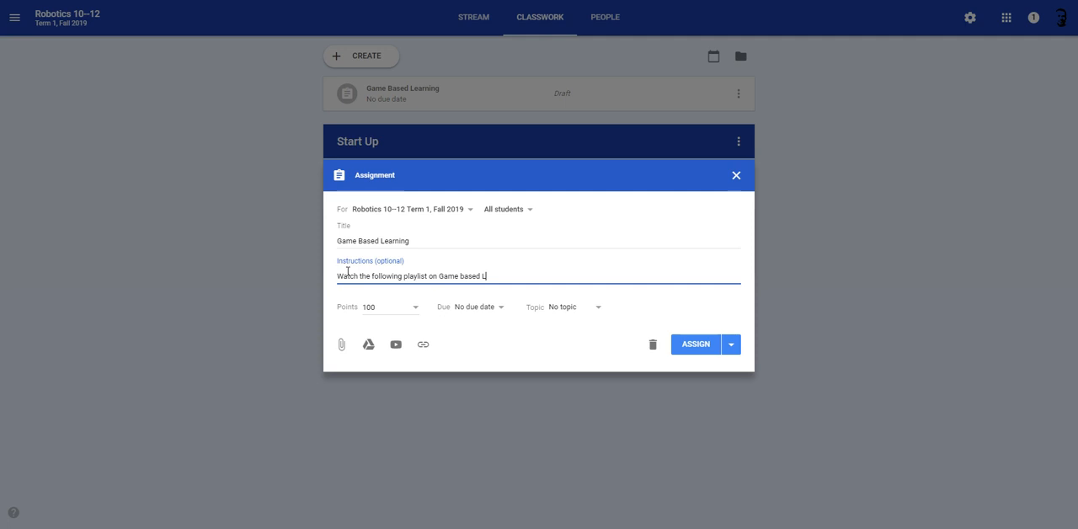
type("earnig")
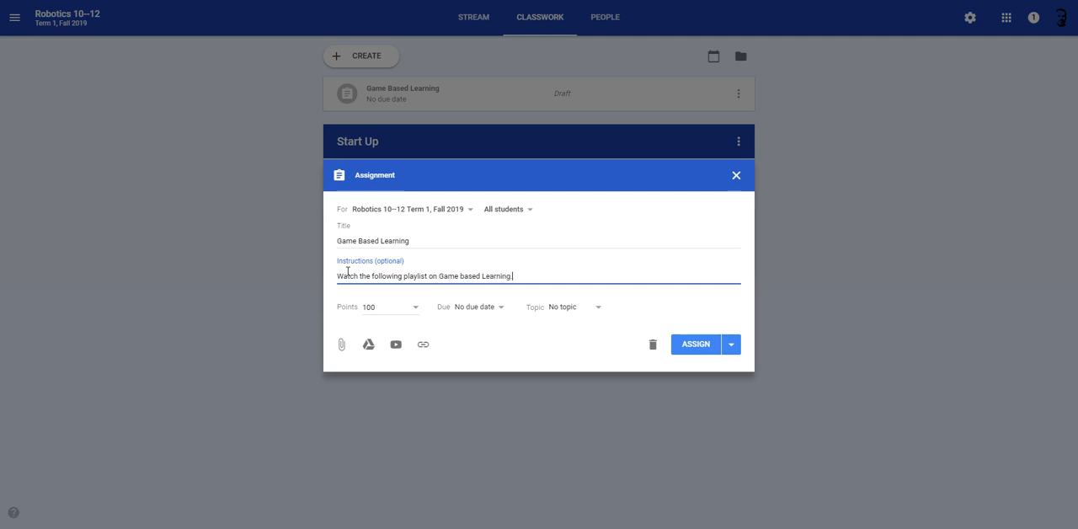
type("Provide")
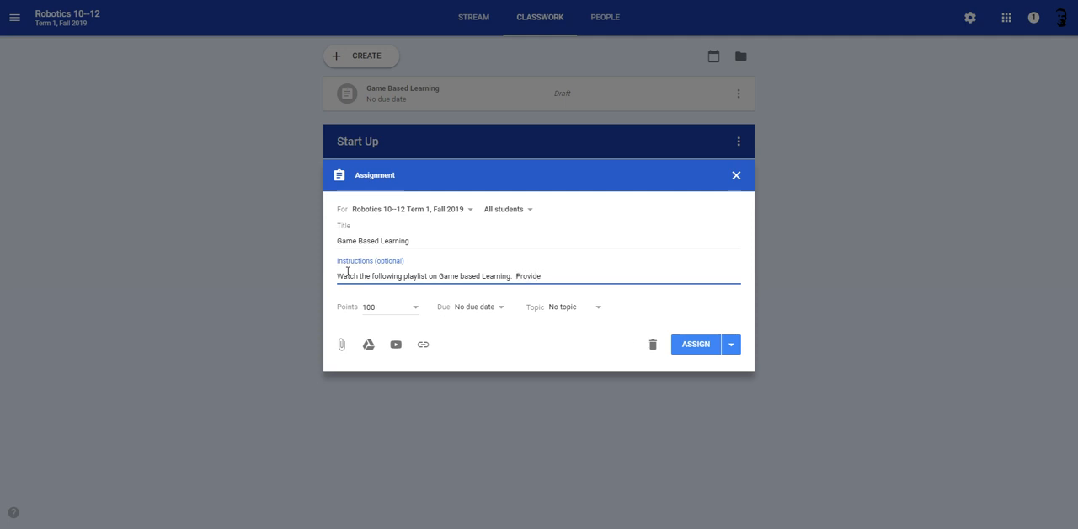
type("your")
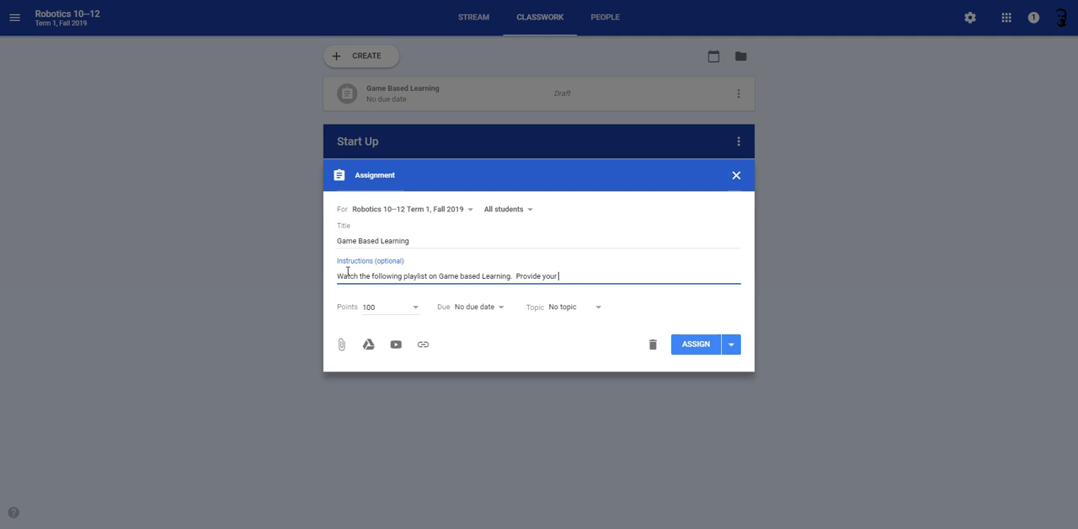
type("feelings")
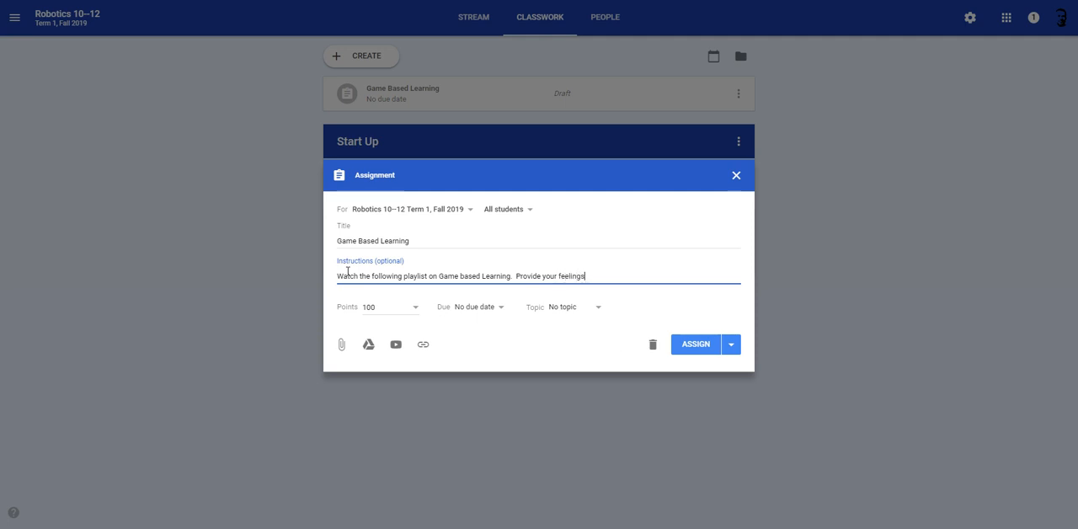
type("about th")
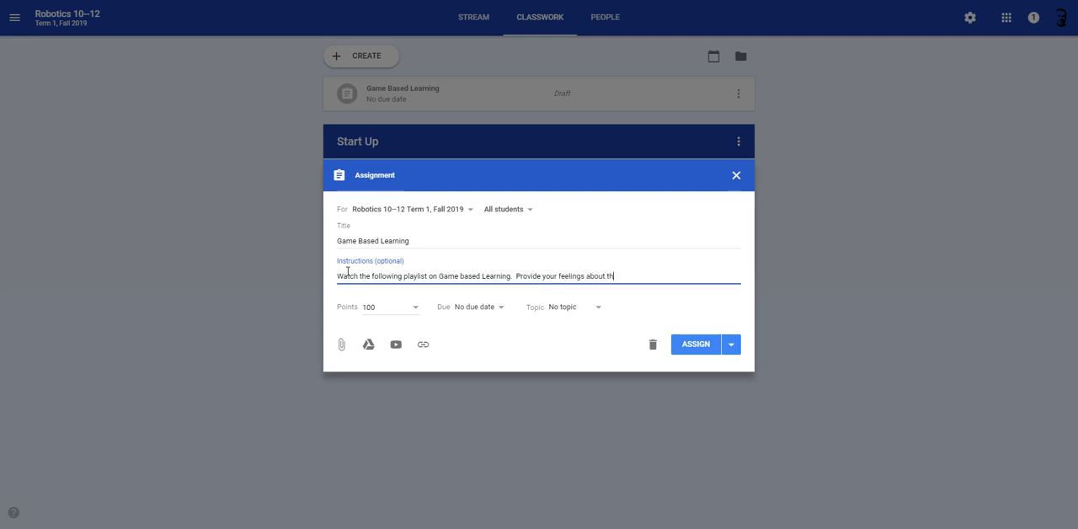
type("is style")
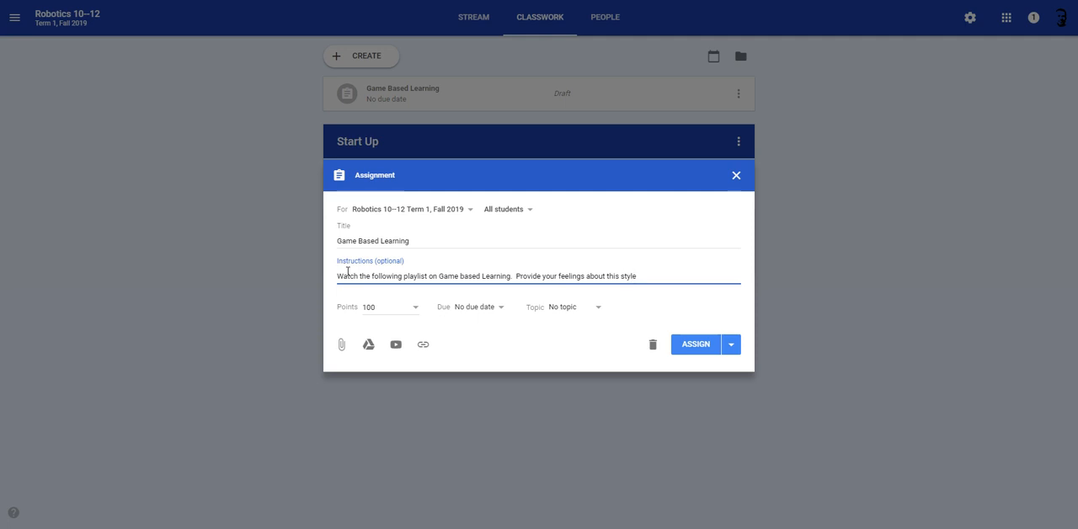
type("of learning.")
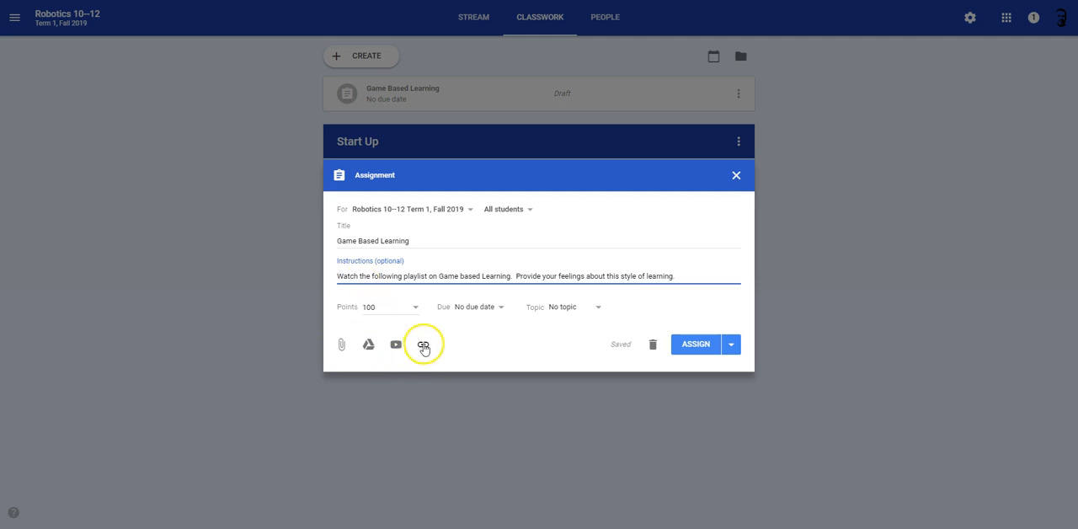
Step: Attach the copied playlist URL as a link and assign the work to all students
left_click(423, 343)
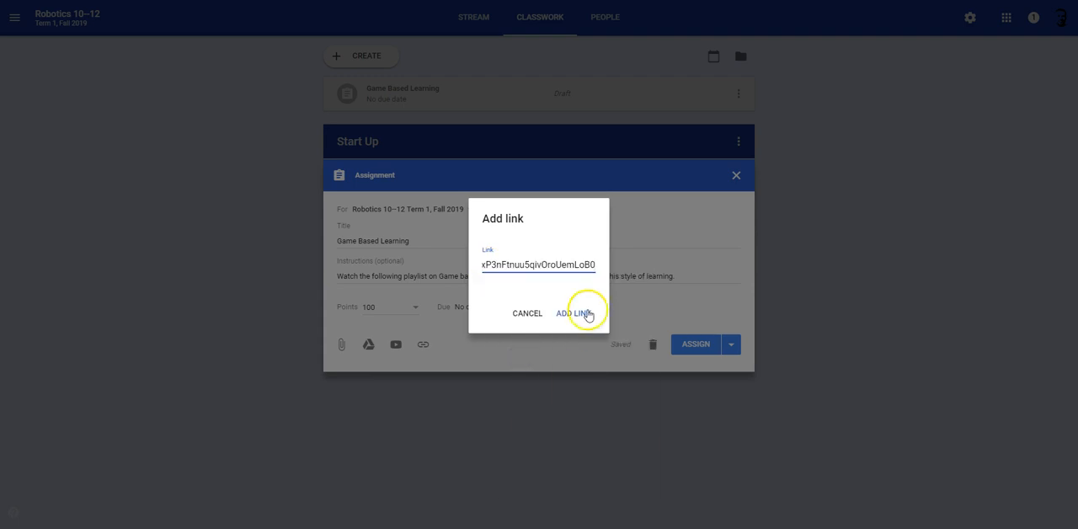
left_click(574, 313)
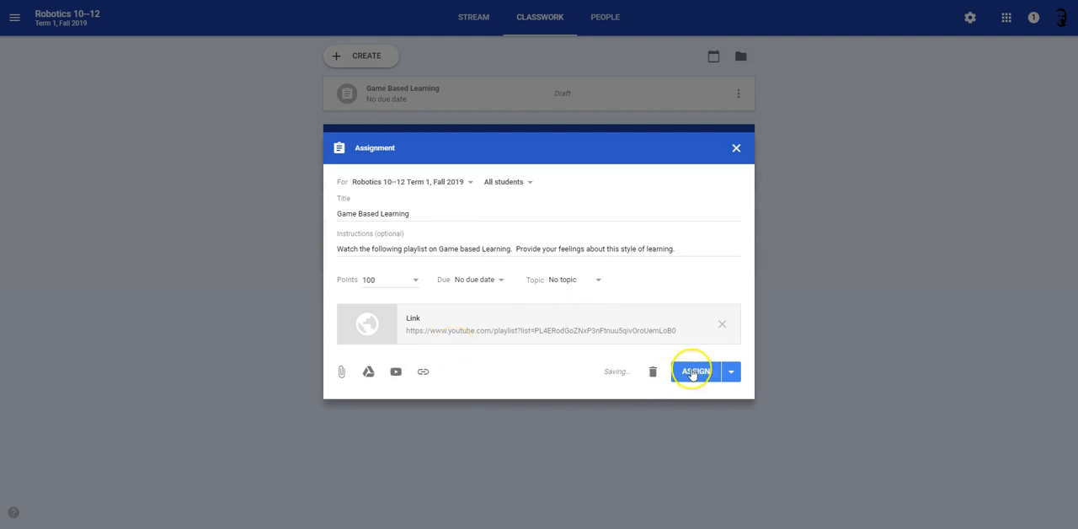
left_click(691, 370)
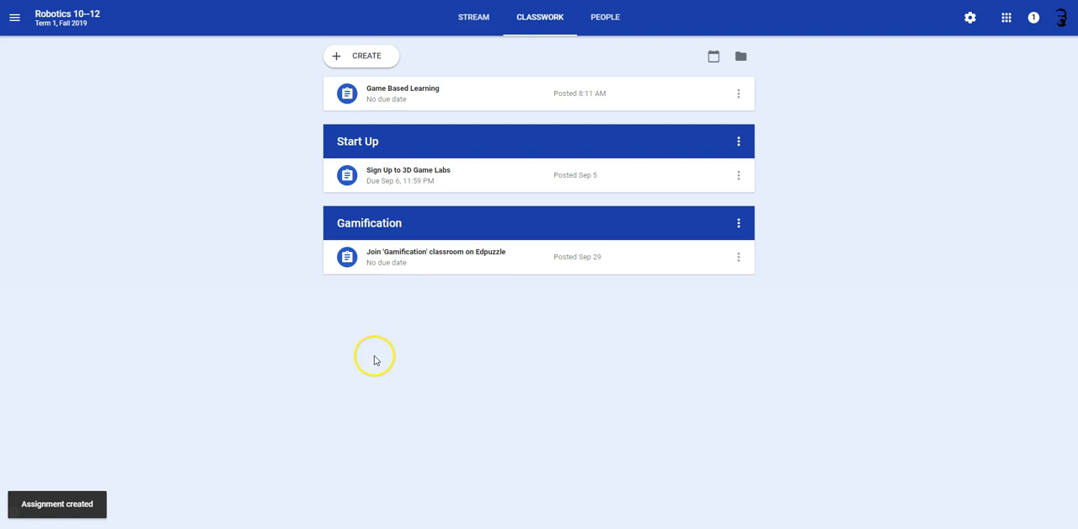
mouse_move(432, 152)
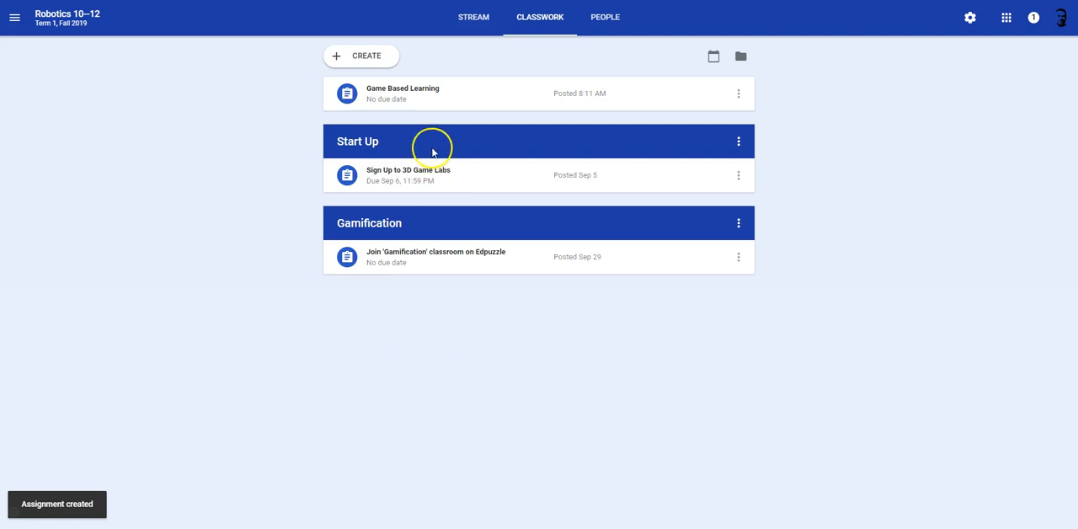
left_click(403, 92)
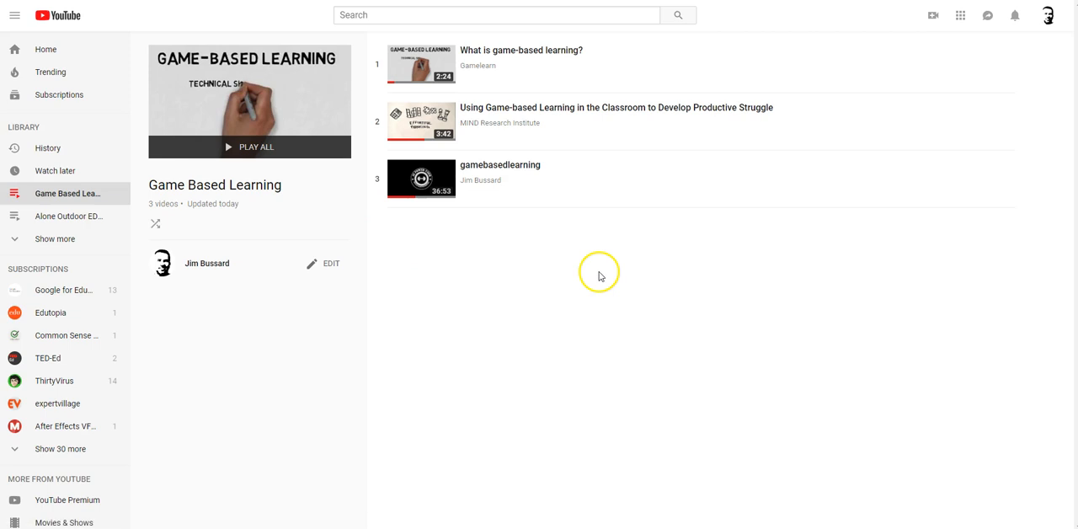
mouse_move(569, 277)
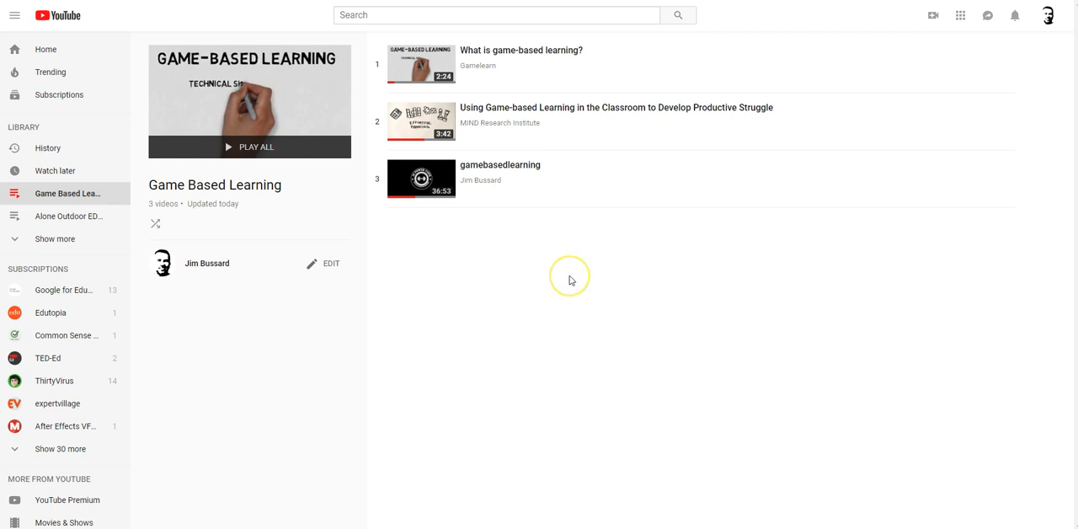
mouse_move(570, 271)
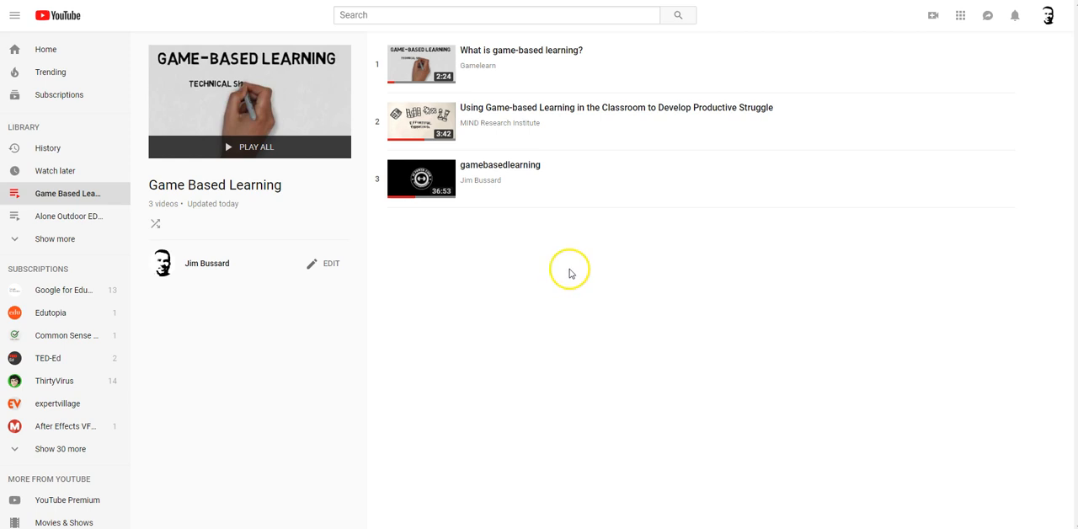
mouse_move(570, 271)
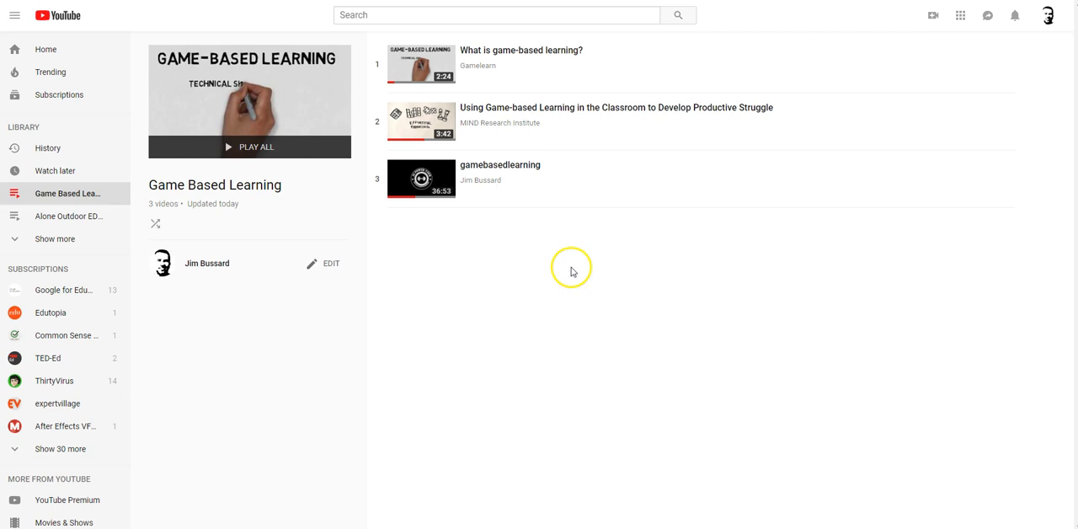